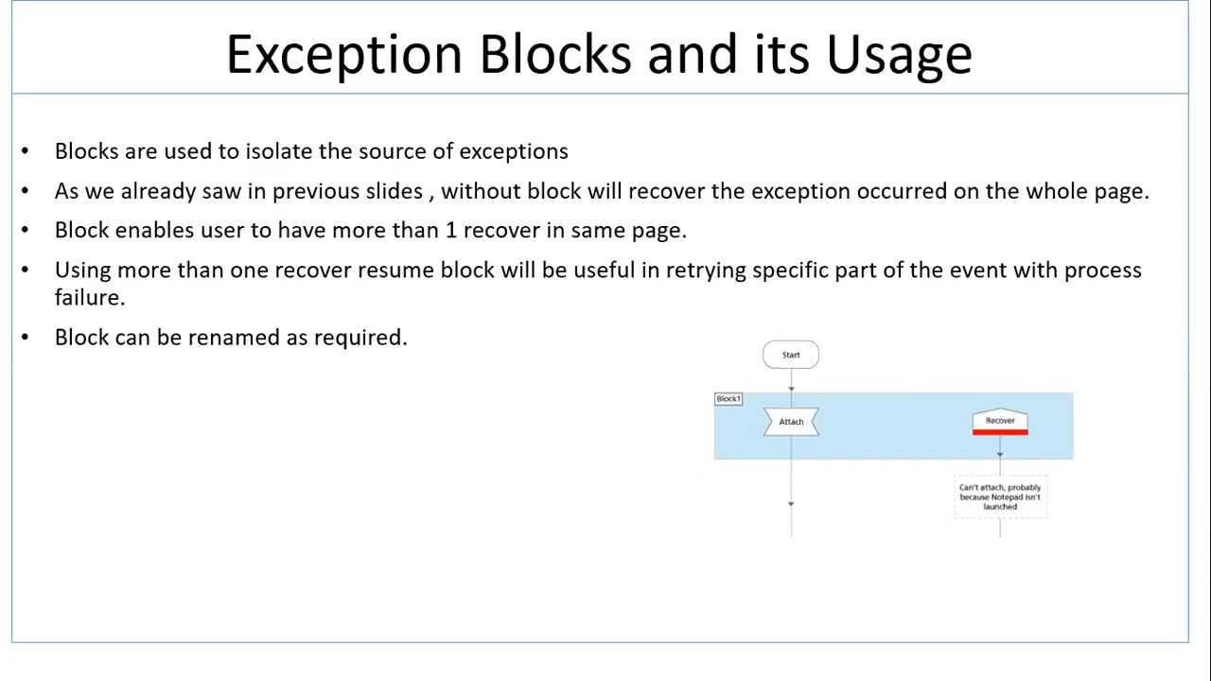
pyautogui.moveTo(1106, 99)
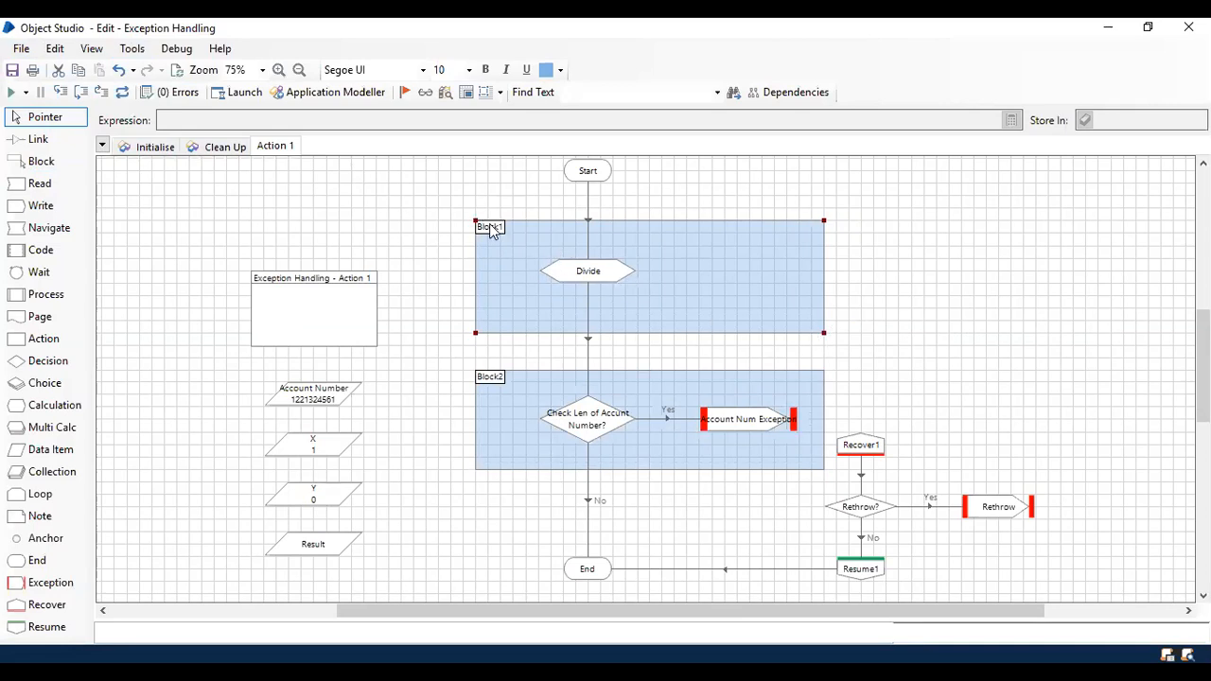
# Rename the first block to Divide and the second to Account Number via Block Properties
pyautogui.doubleClick(490, 227)
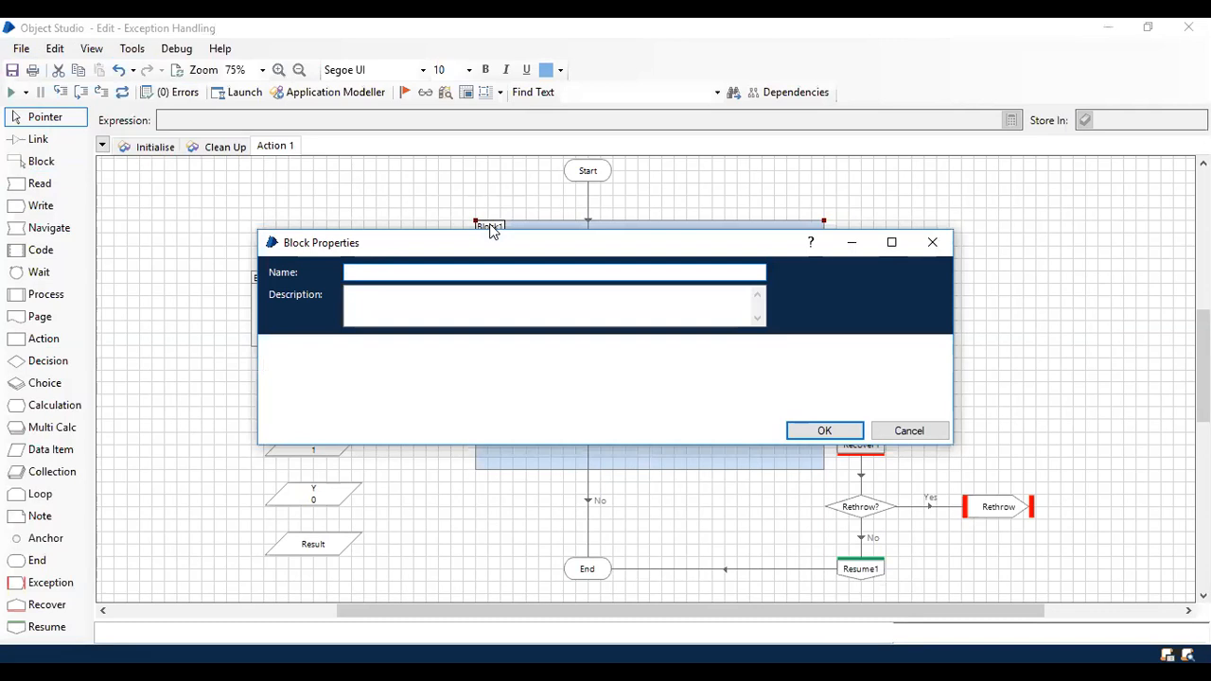
pyautogui.write('Divide')
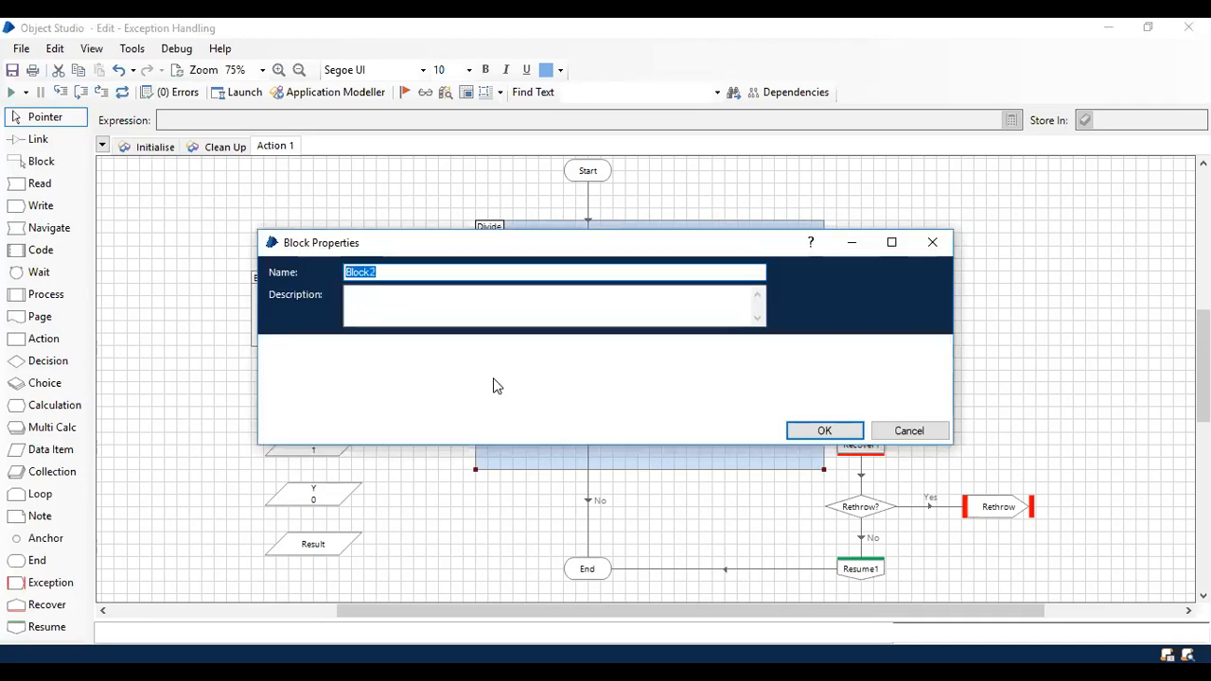
pyautogui.write('Account NUmb')
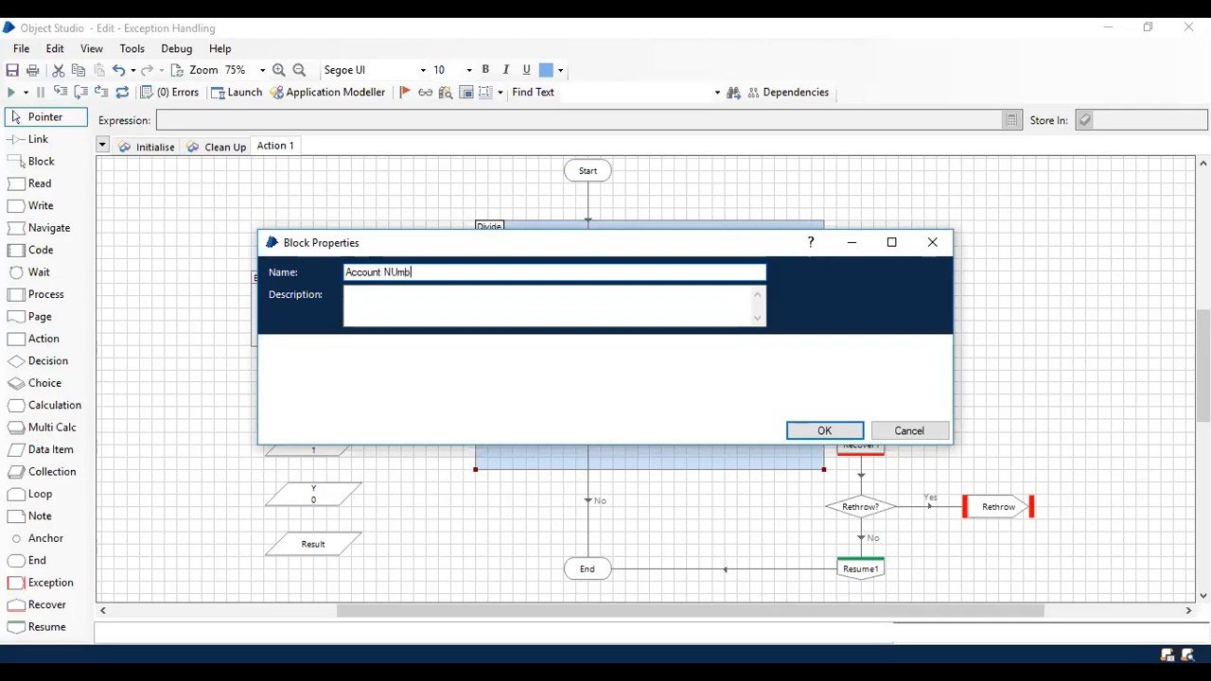
pyautogui.press('BackSpace')
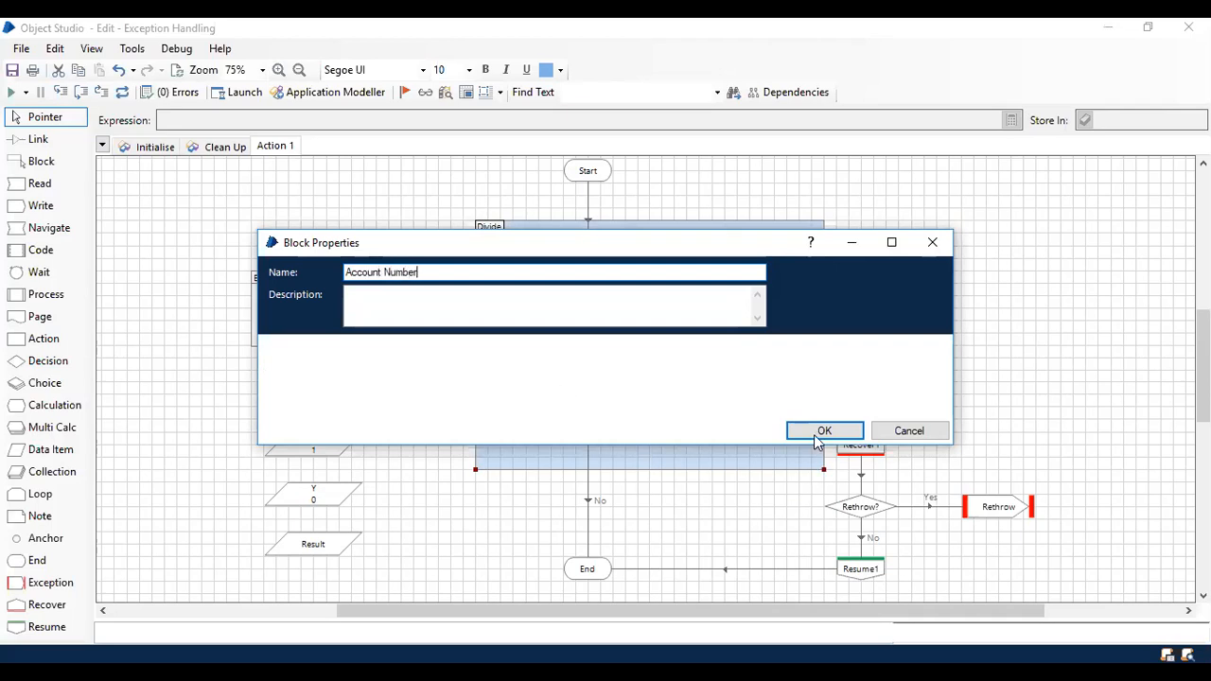
pyautogui.click(823, 432)
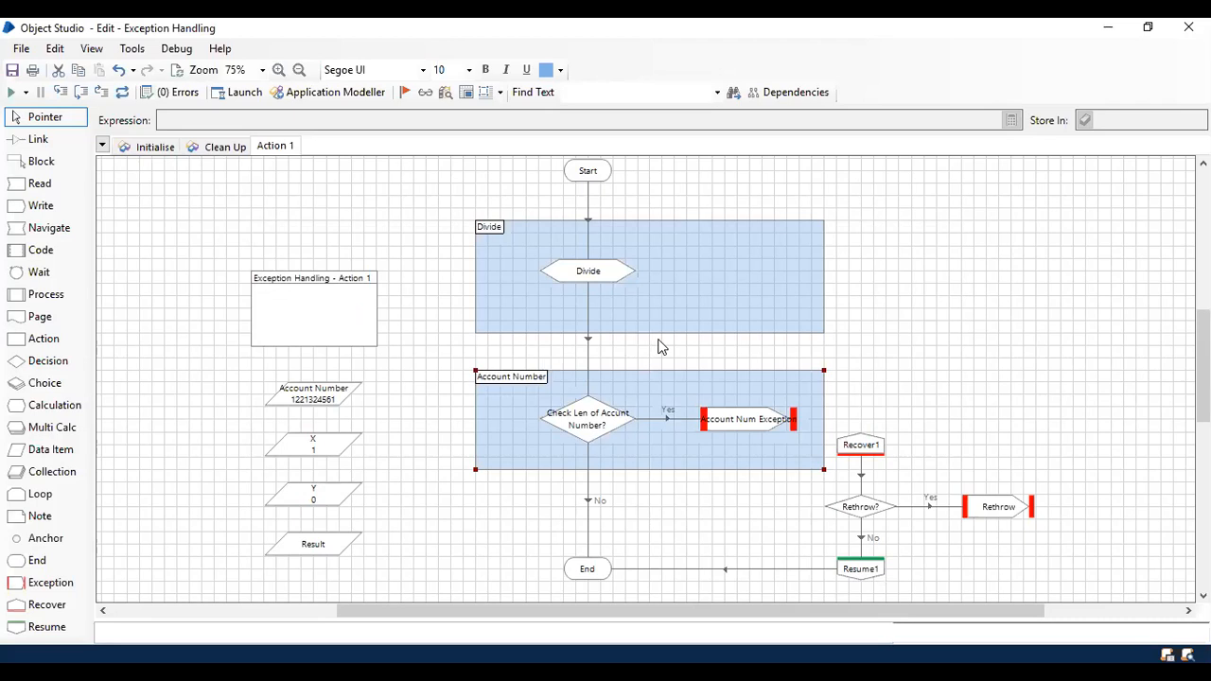
pyautogui.moveTo(636, 306)
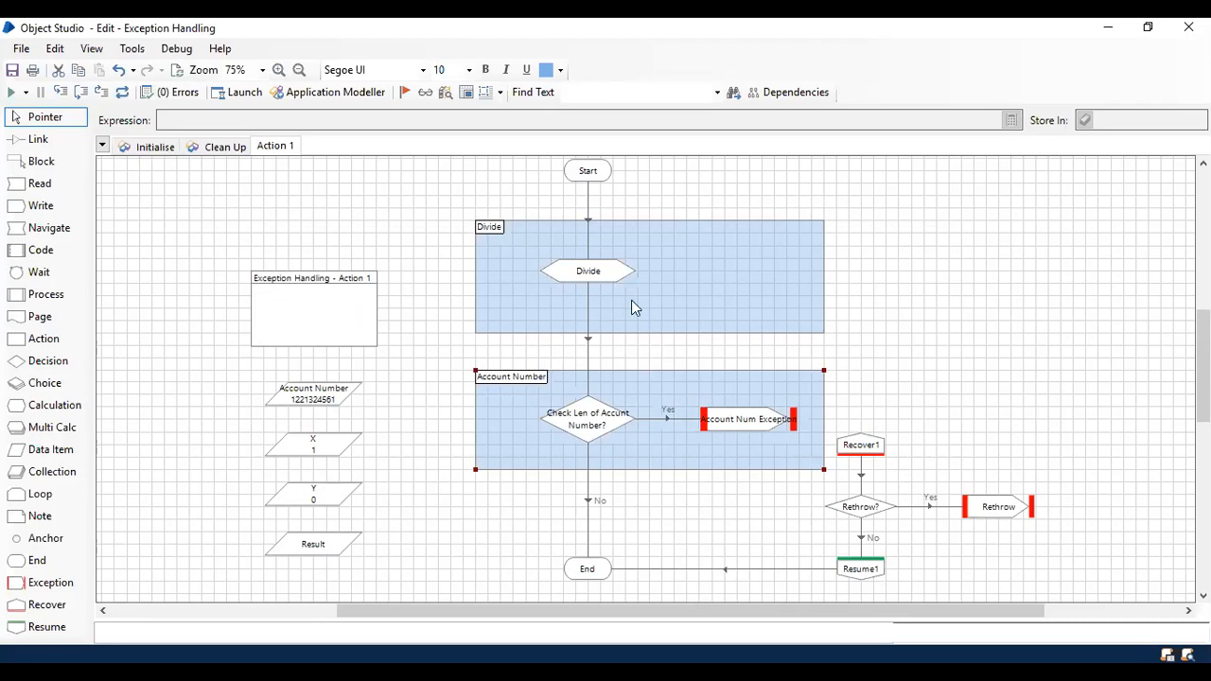
# Set Divide as the next stage and run in debug until it fails at Rethrow with division by zero
pyautogui.rightClick(587, 271)
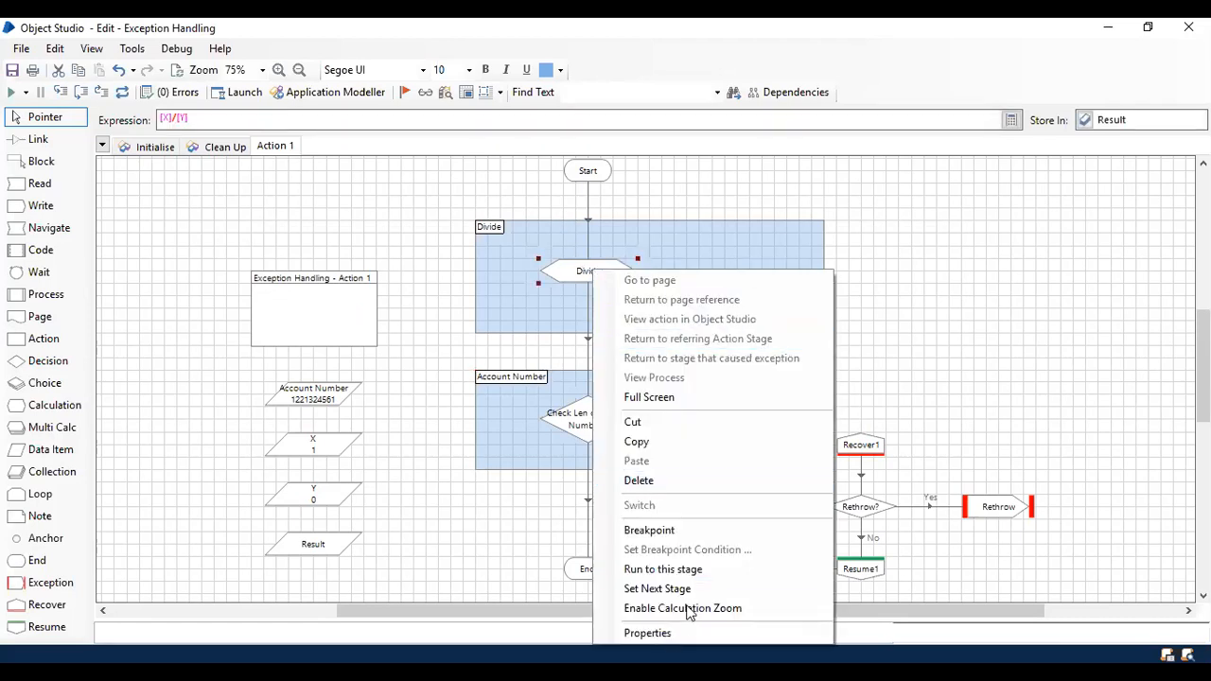
pyautogui.click(662, 568)
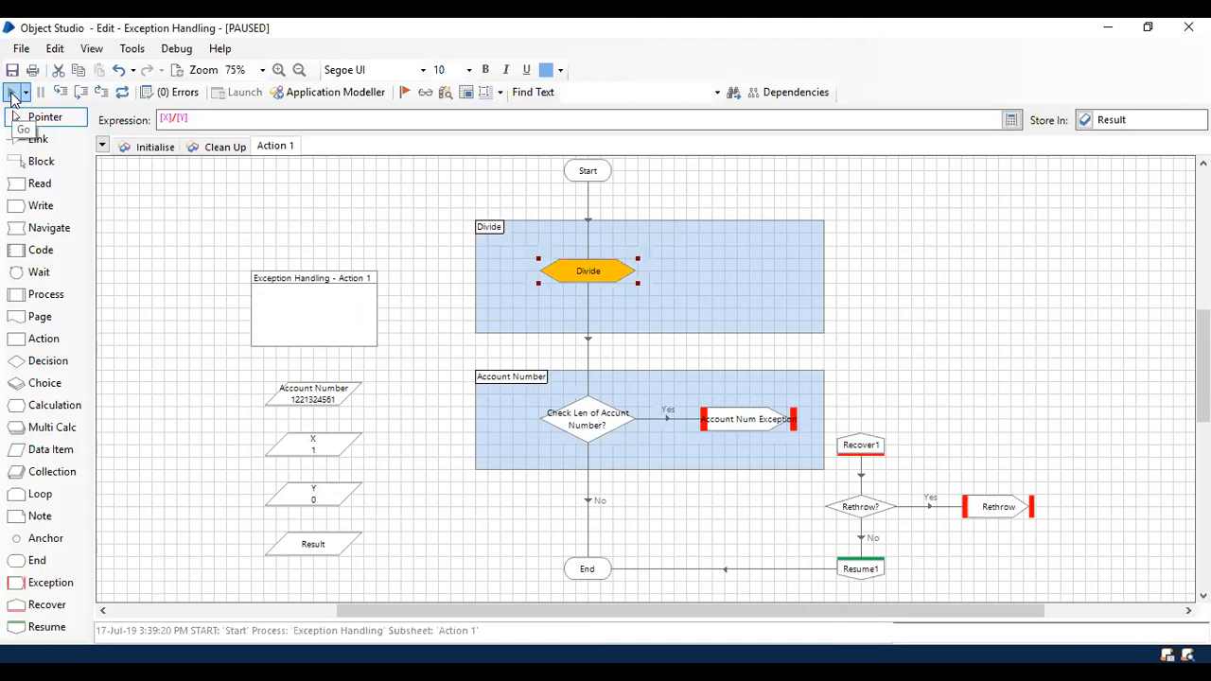
pyautogui.click(10, 91)
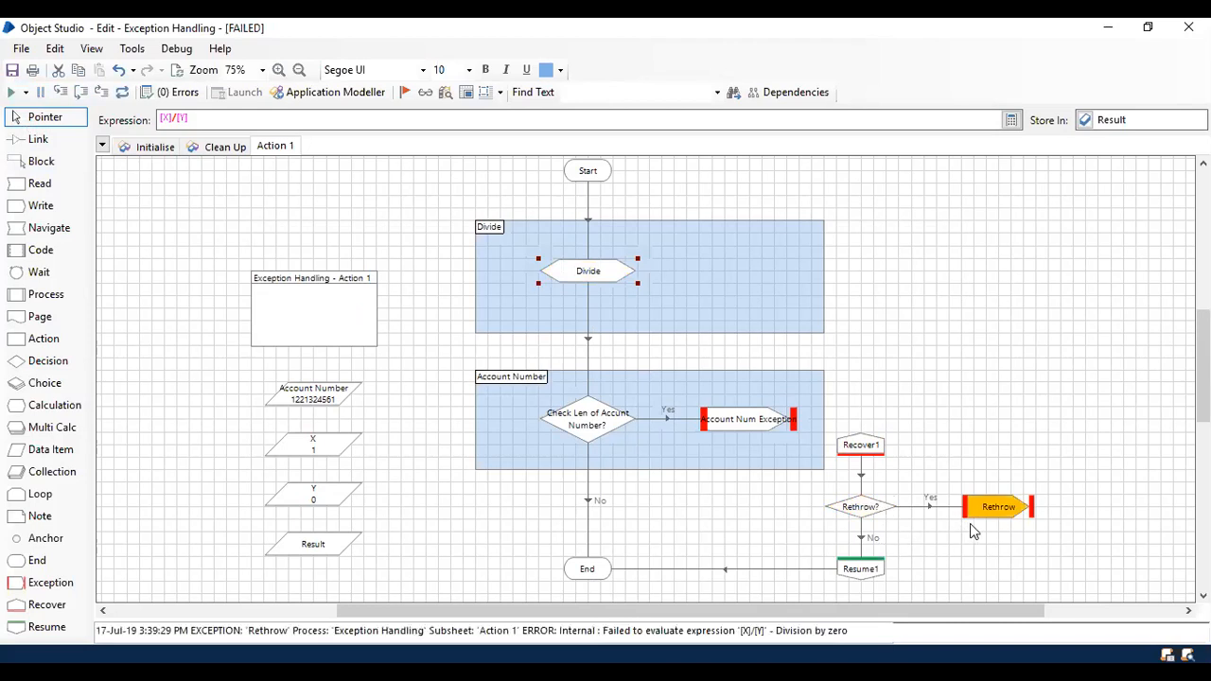
pyautogui.moveTo(816, 490)
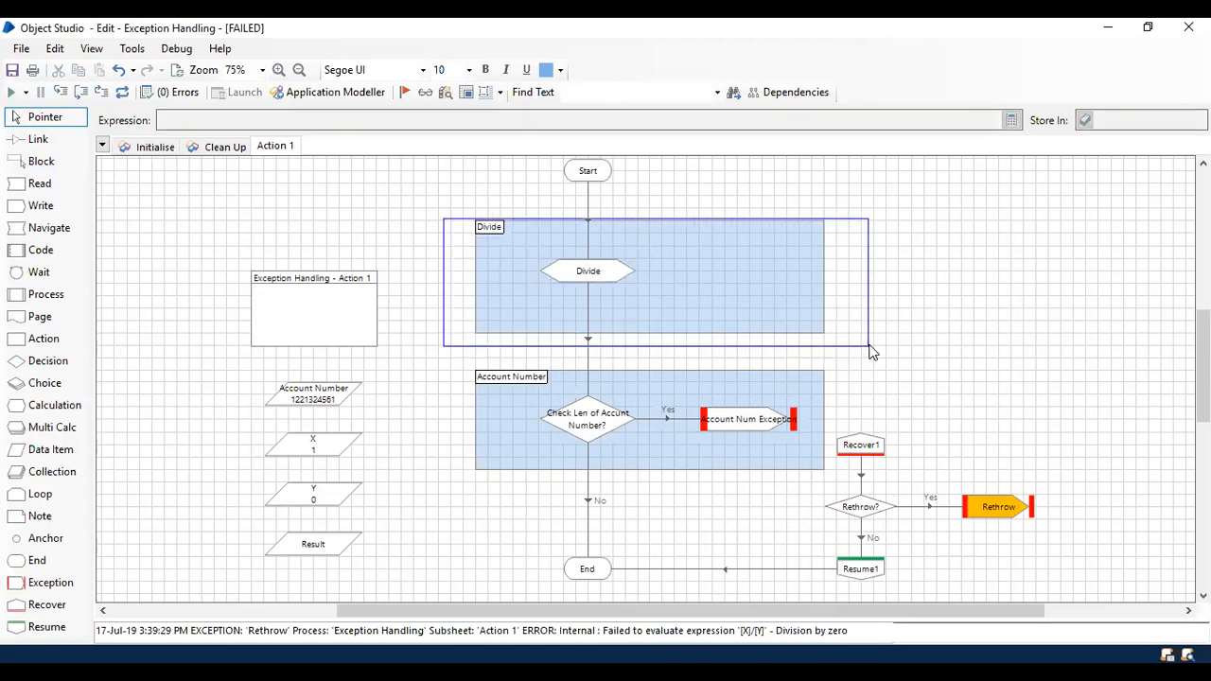
# Add Recover2 inside the Divide block with a Resume2 stage beside it
pyautogui.click(587, 270)
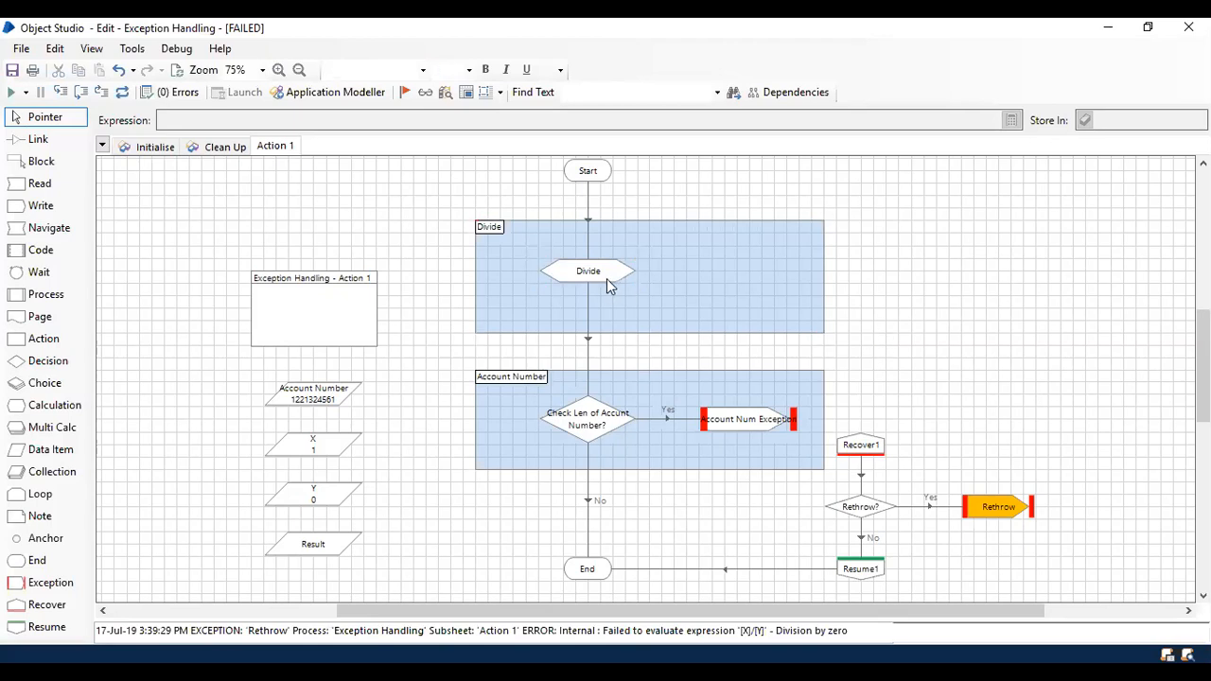
pyautogui.moveTo(664, 278)
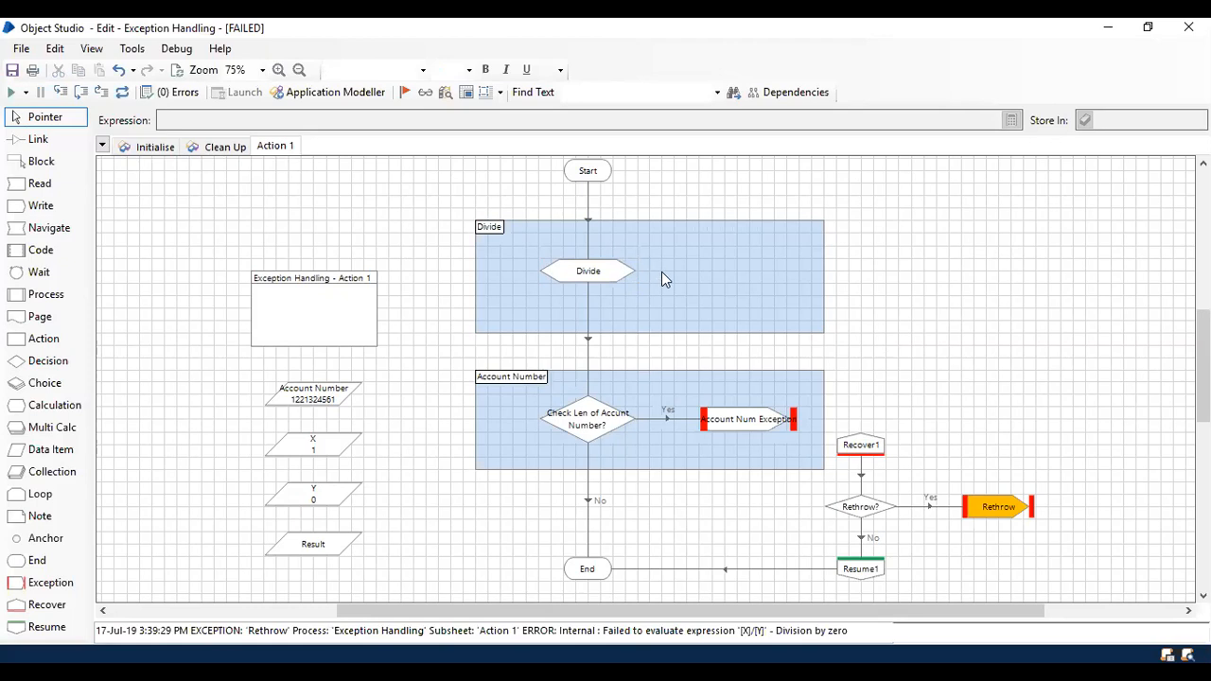
pyautogui.moveTo(818, 277)
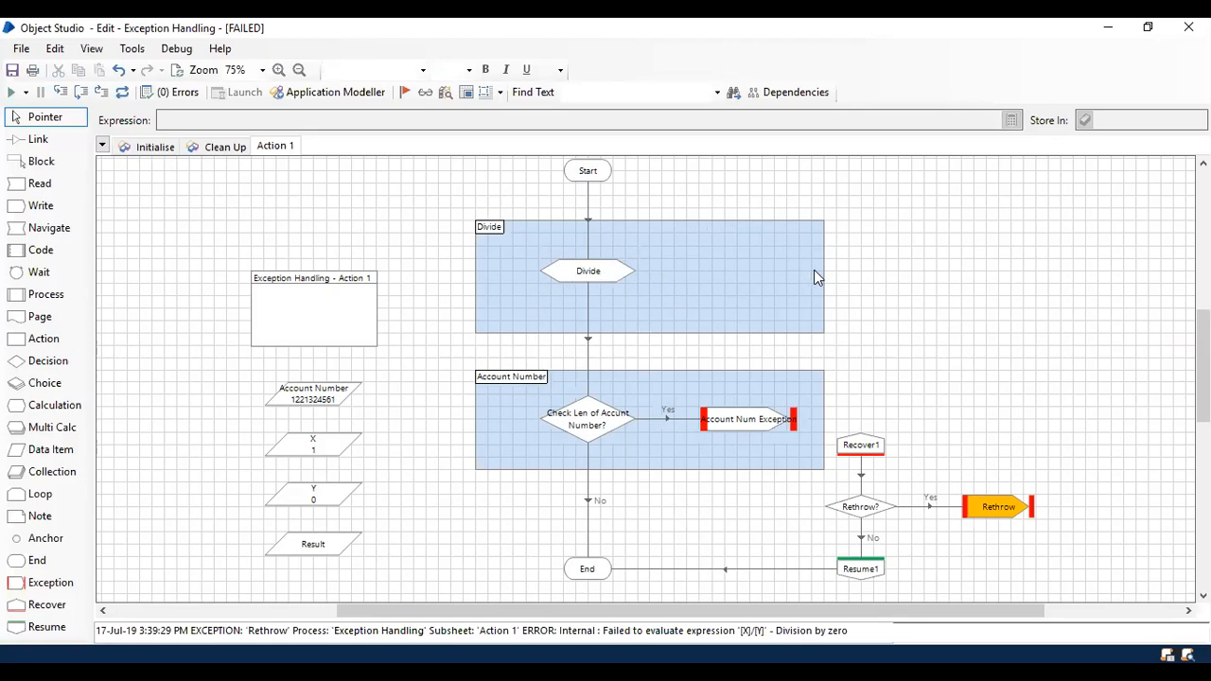
pyautogui.moveTo(492, 182)
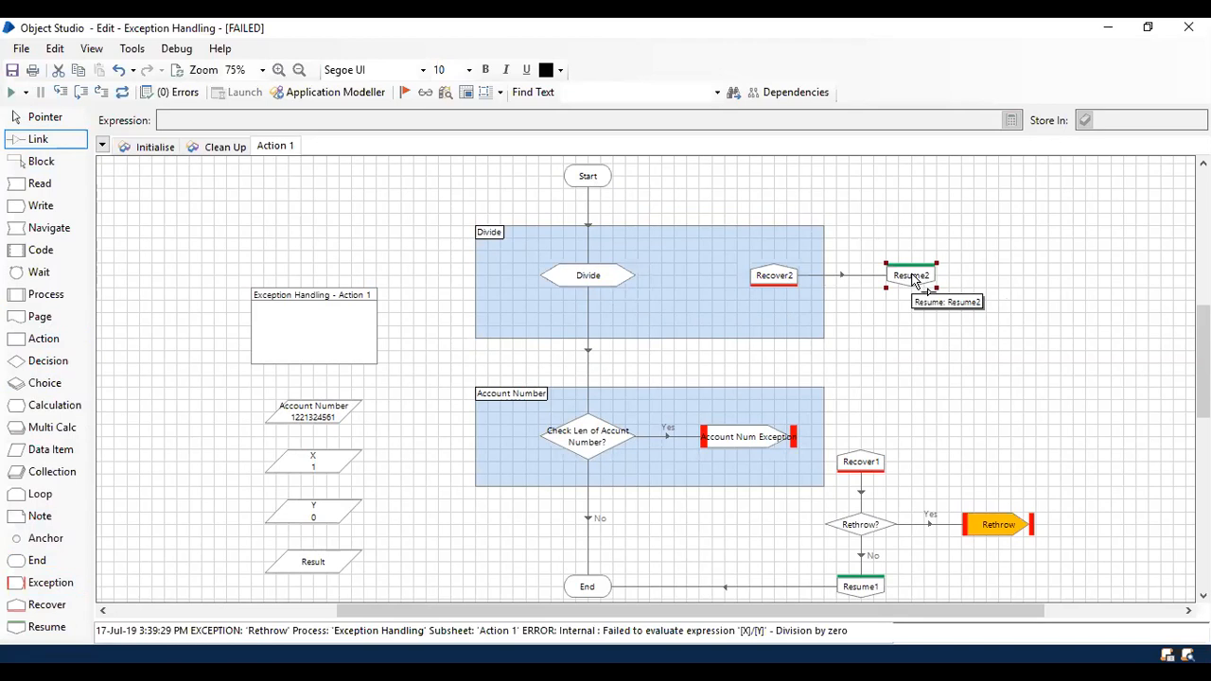
pyautogui.moveTo(106, 156)
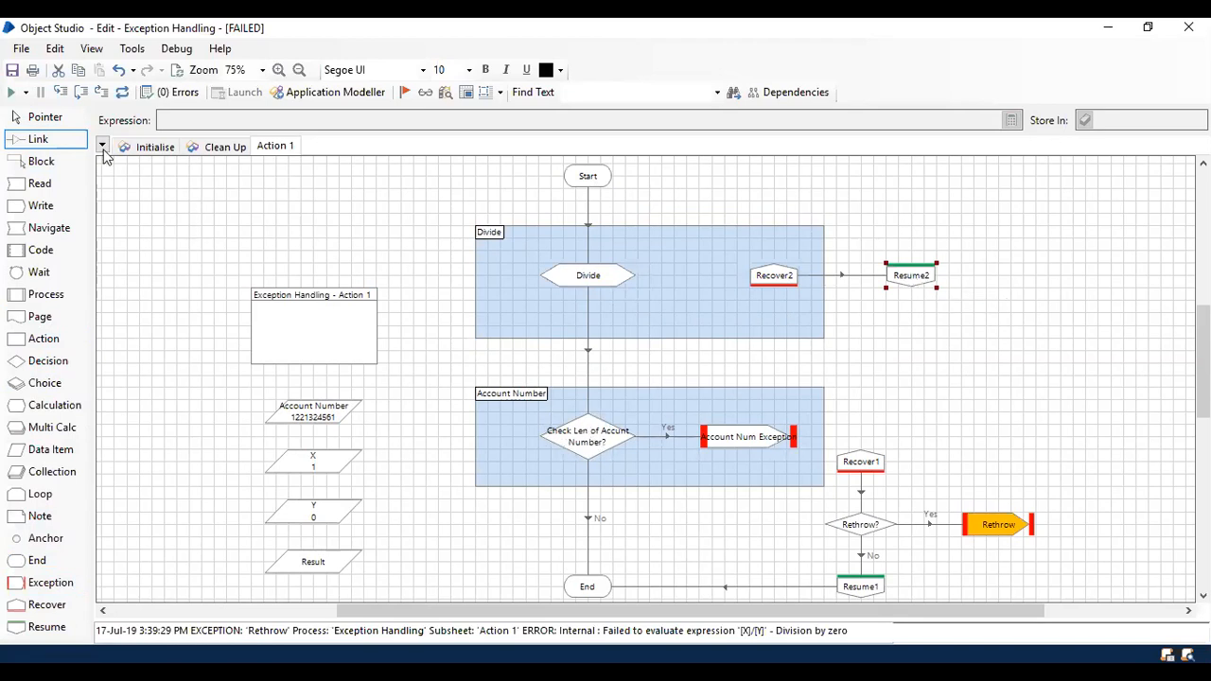
pyautogui.click(45, 118)
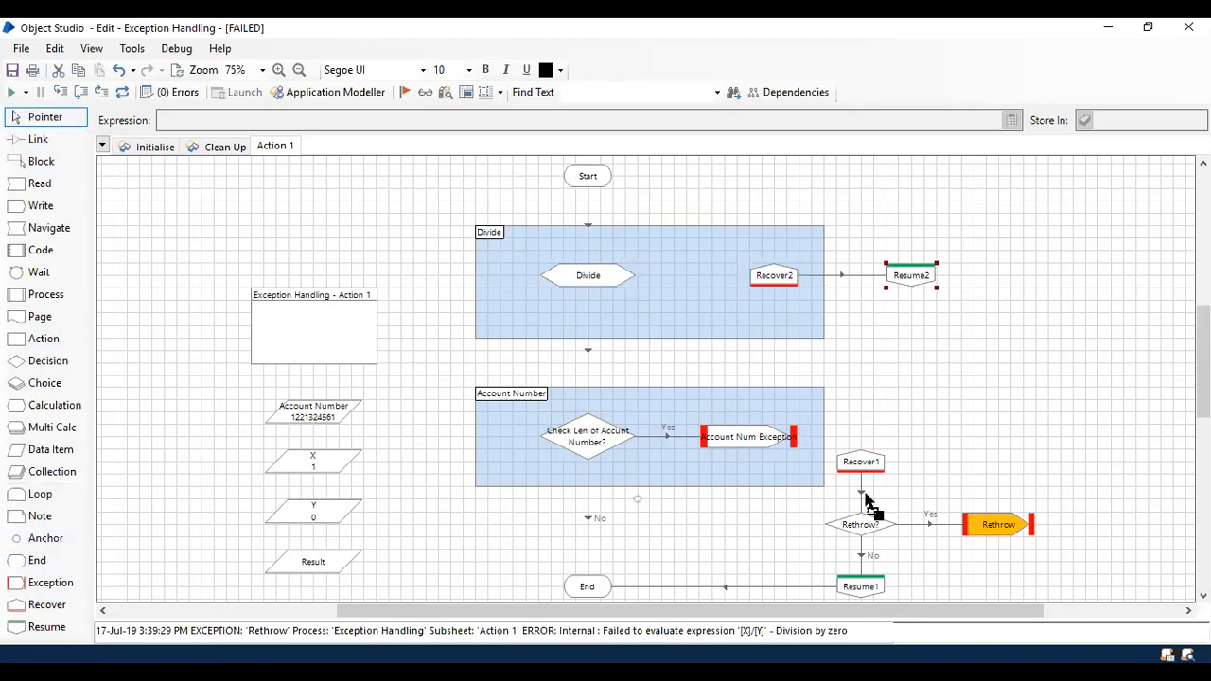
pyautogui.click(38, 140)
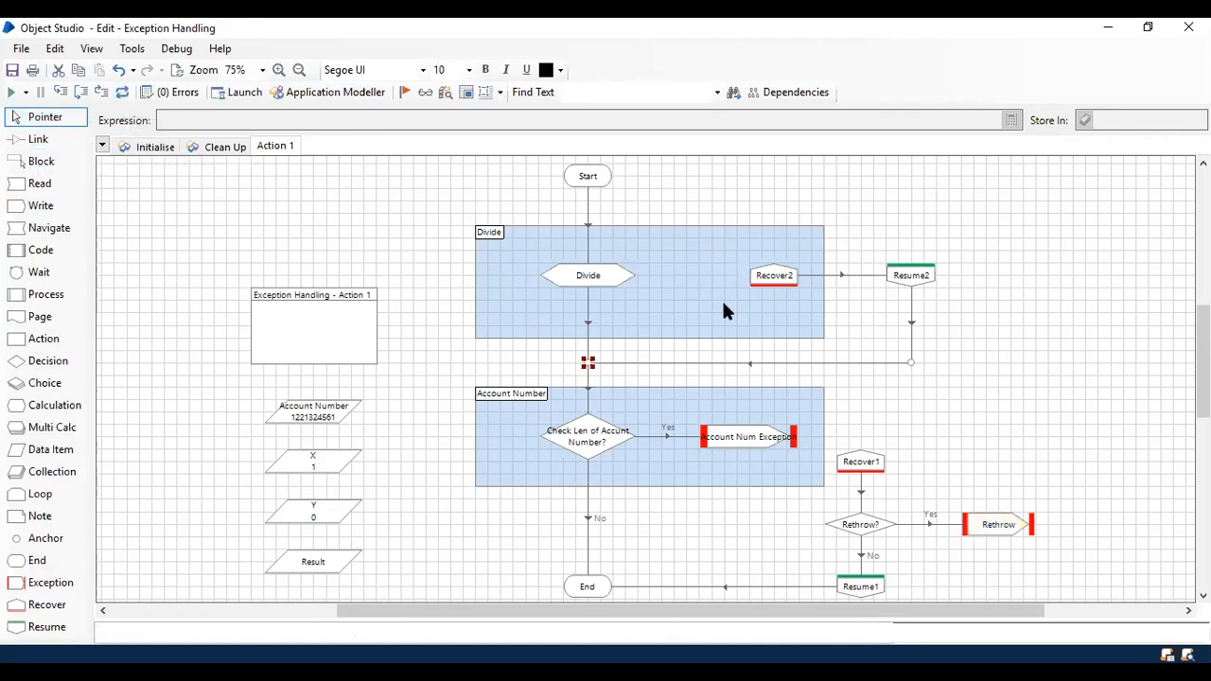
pyautogui.moveTo(587, 281)
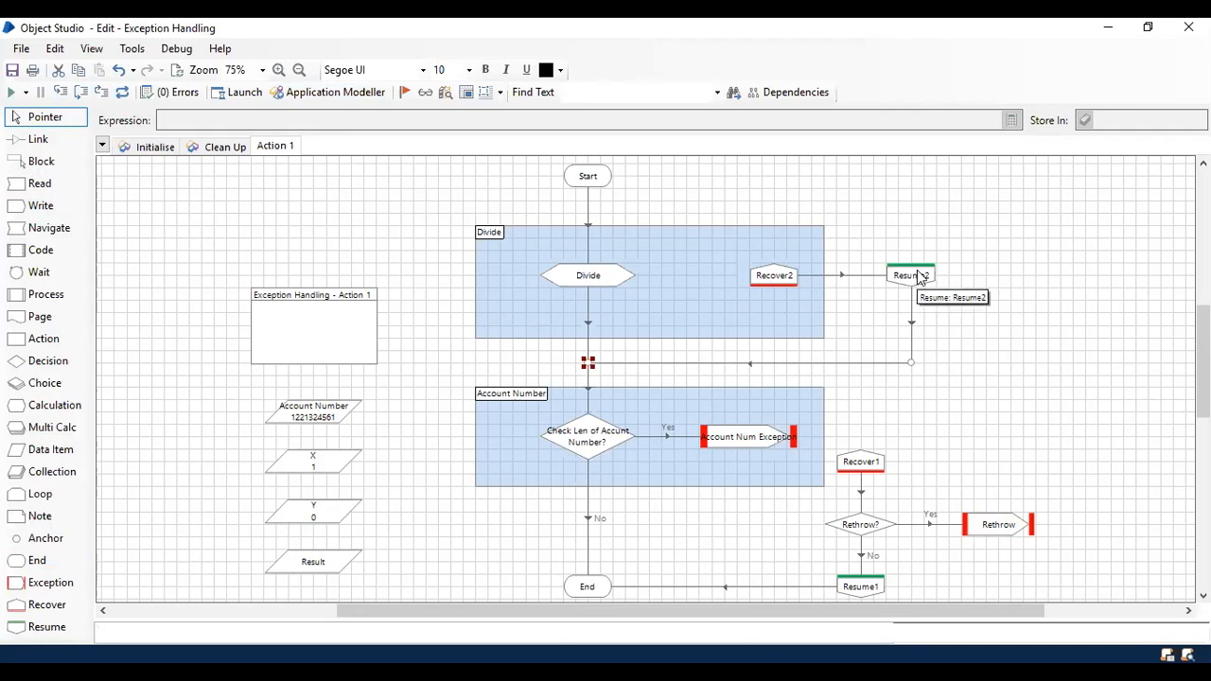
pyautogui.moveTo(914, 374)
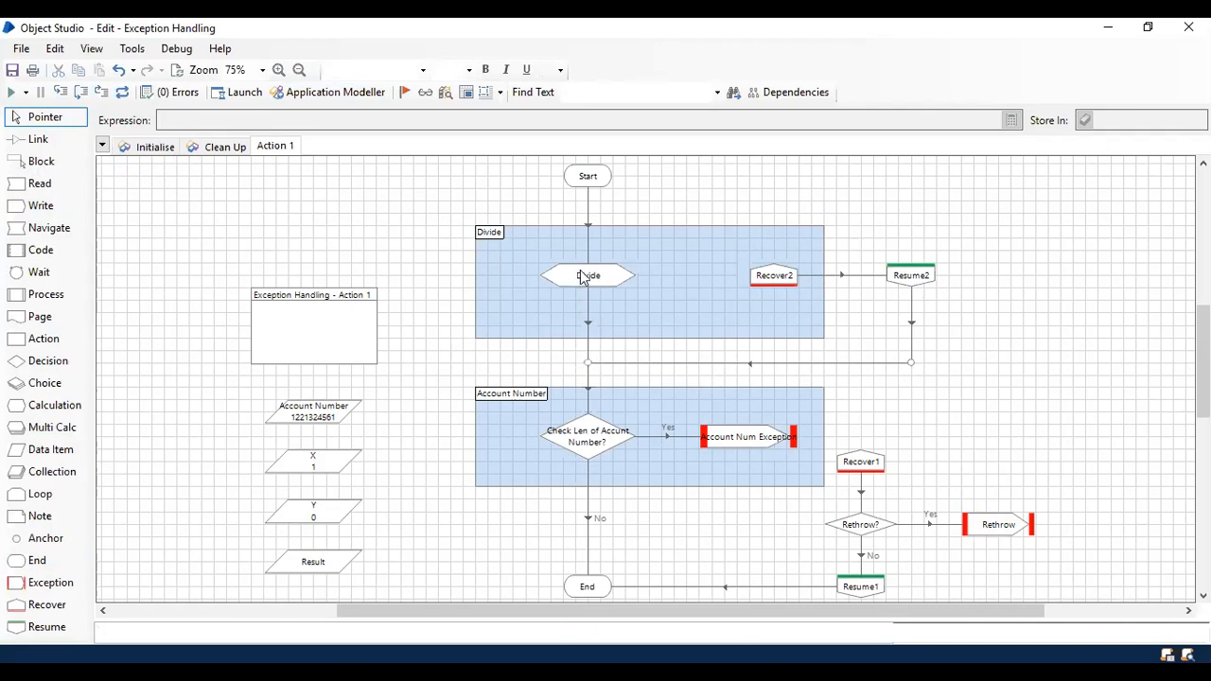
# Scroll down to review Resume2 rejoining the main flow above the Account Number block
pyautogui.scroll(-3)
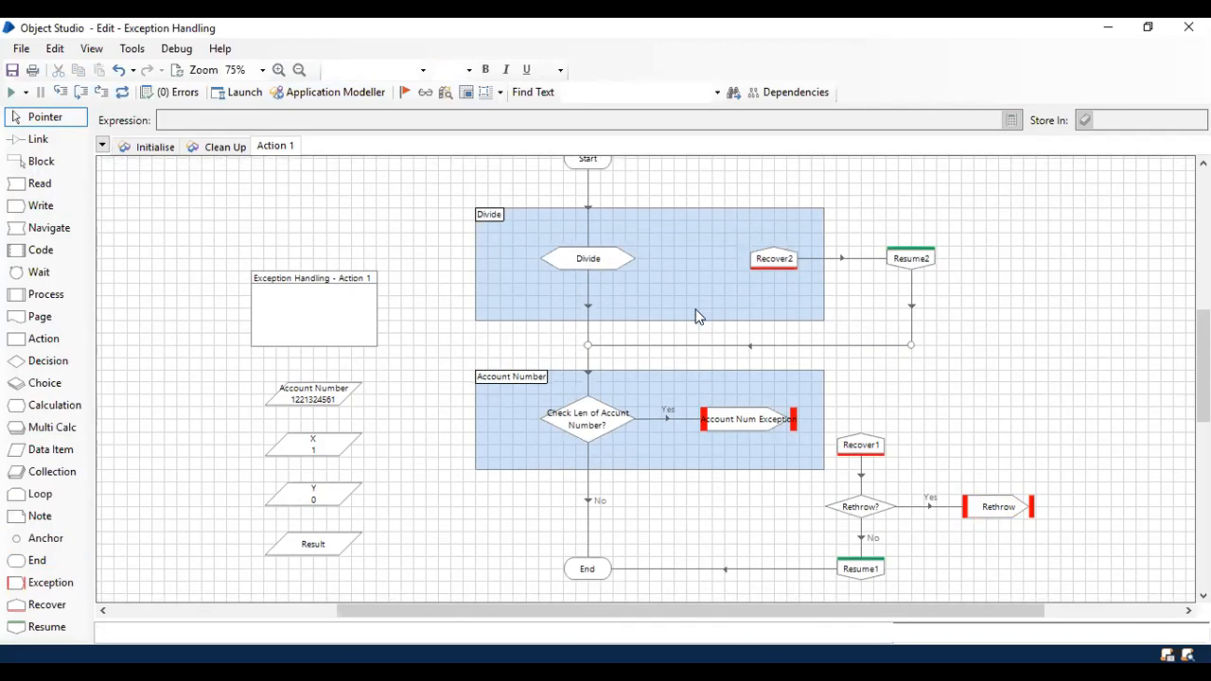
pyautogui.scroll(-3)
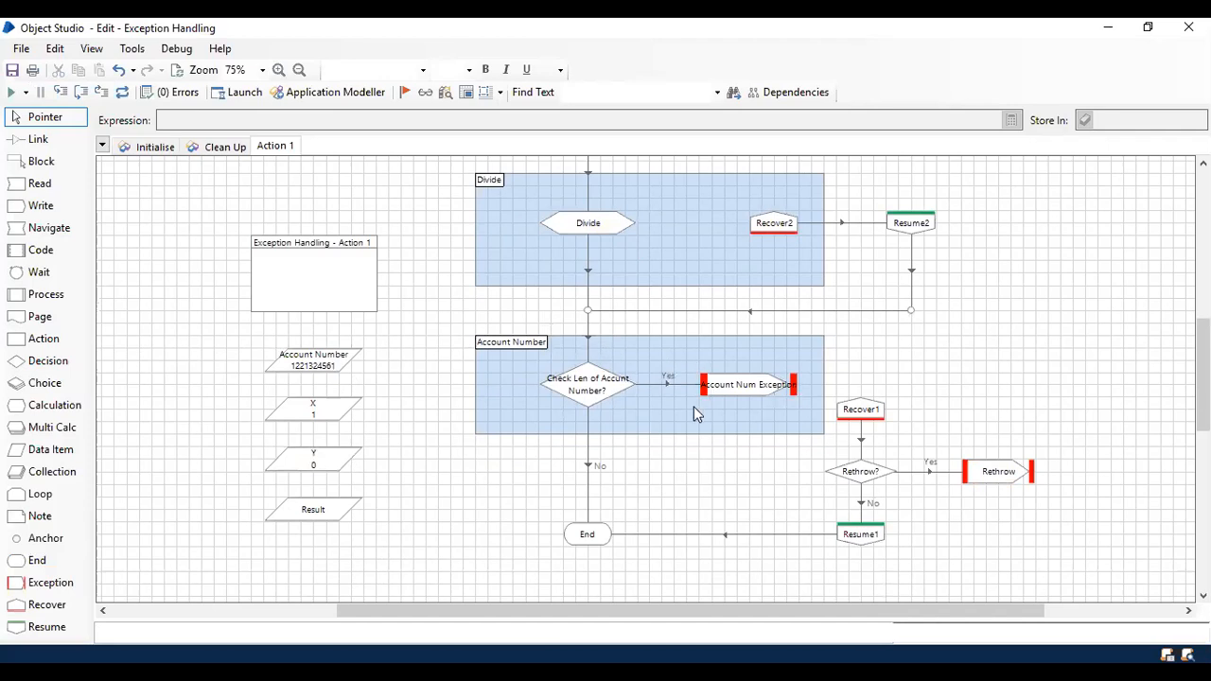
pyautogui.moveTo(774, 409)
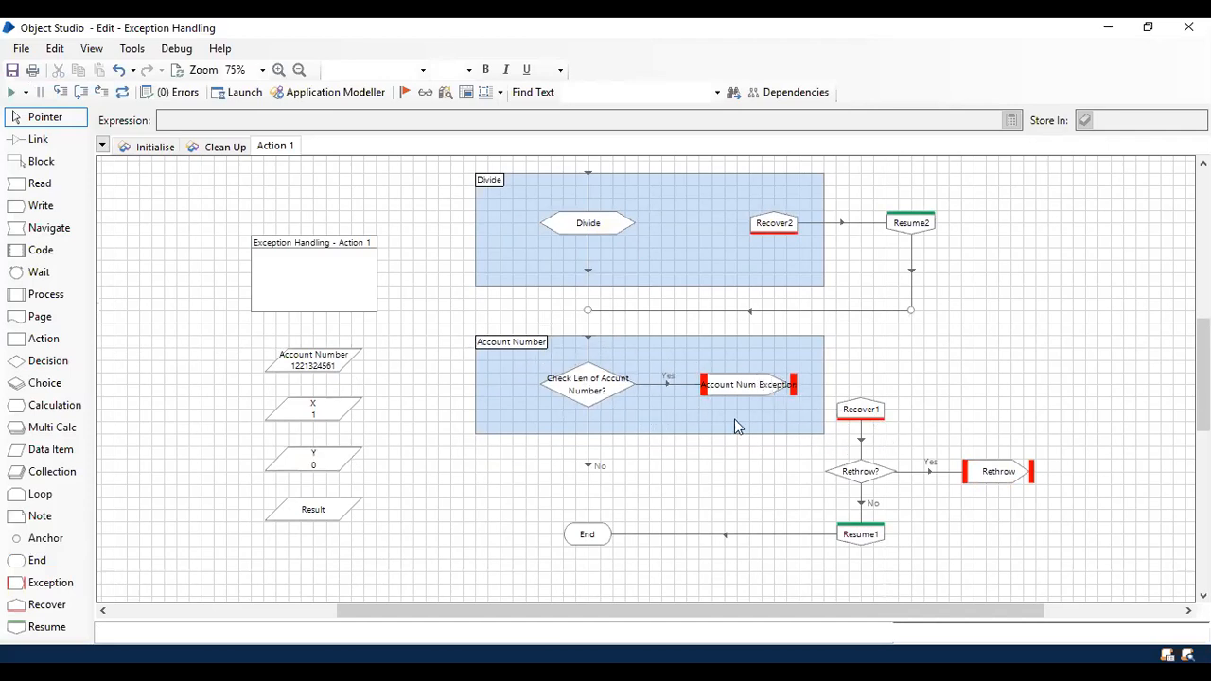
pyautogui.moveTo(840, 383)
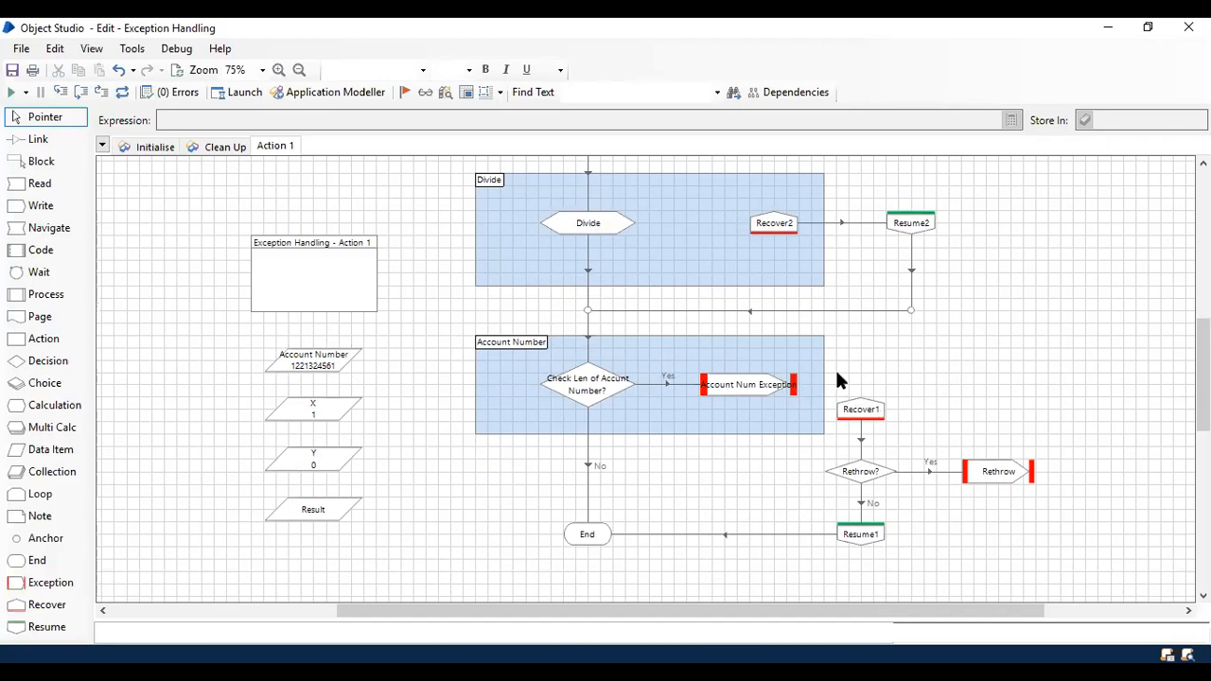
pyautogui.moveTo(975, 511)
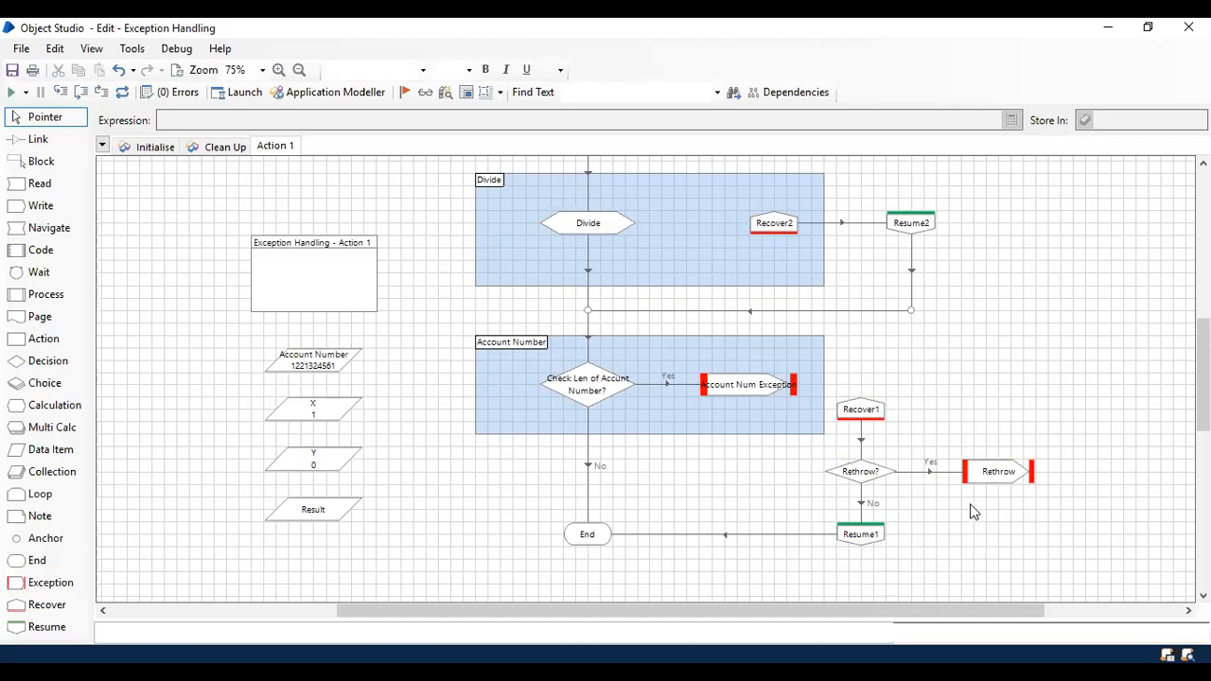
# Restart debugging from Start and run so the flow recovers through Resume2 and Resume1 to End
pyautogui.rightClick(587, 210)
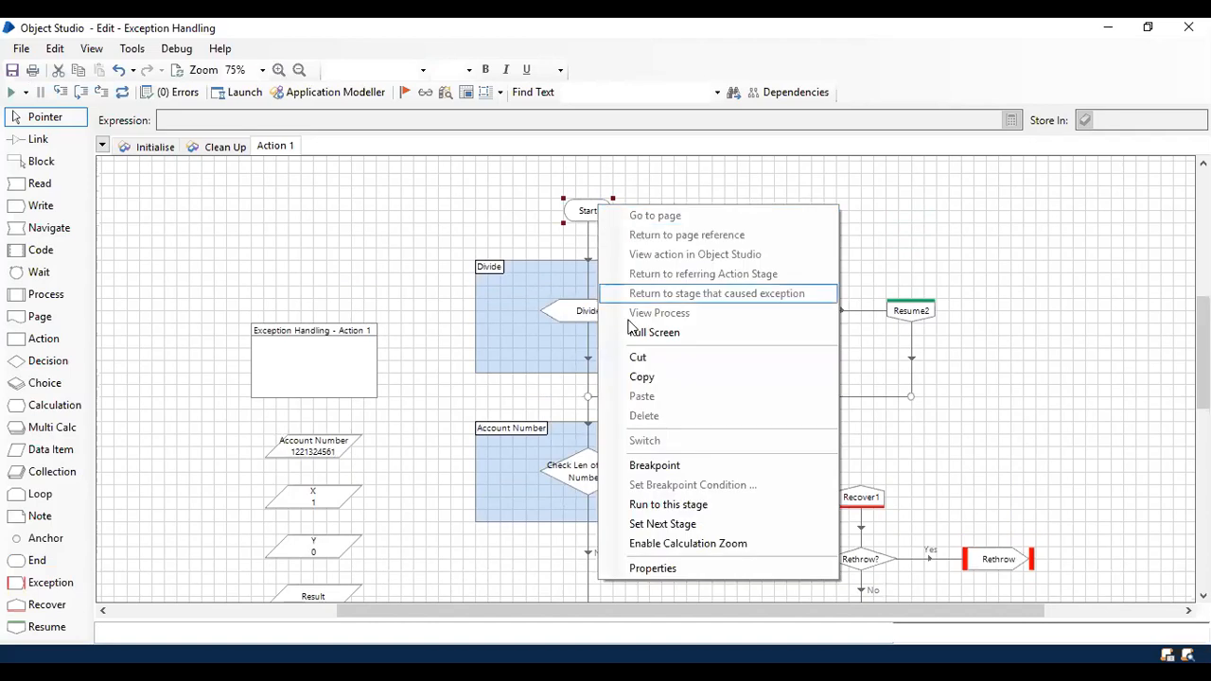
pyautogui.click(668, 503)
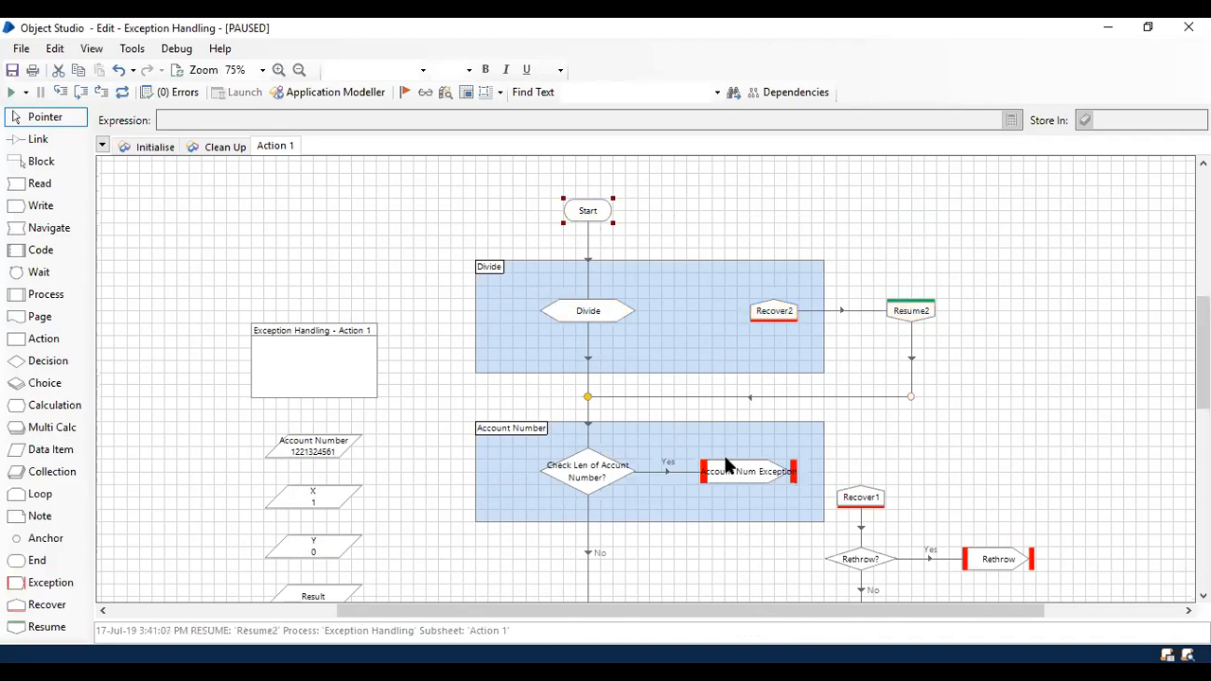
pyautogui.click(587, 469)
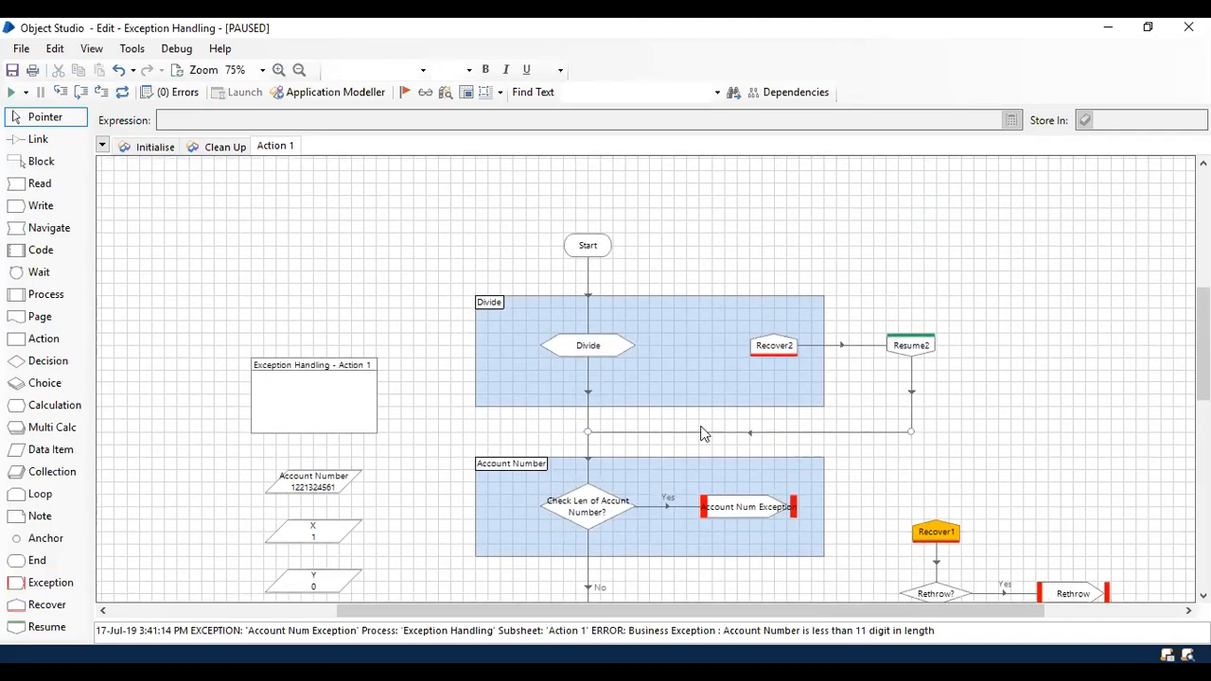
pyautogui.scroll(-3)
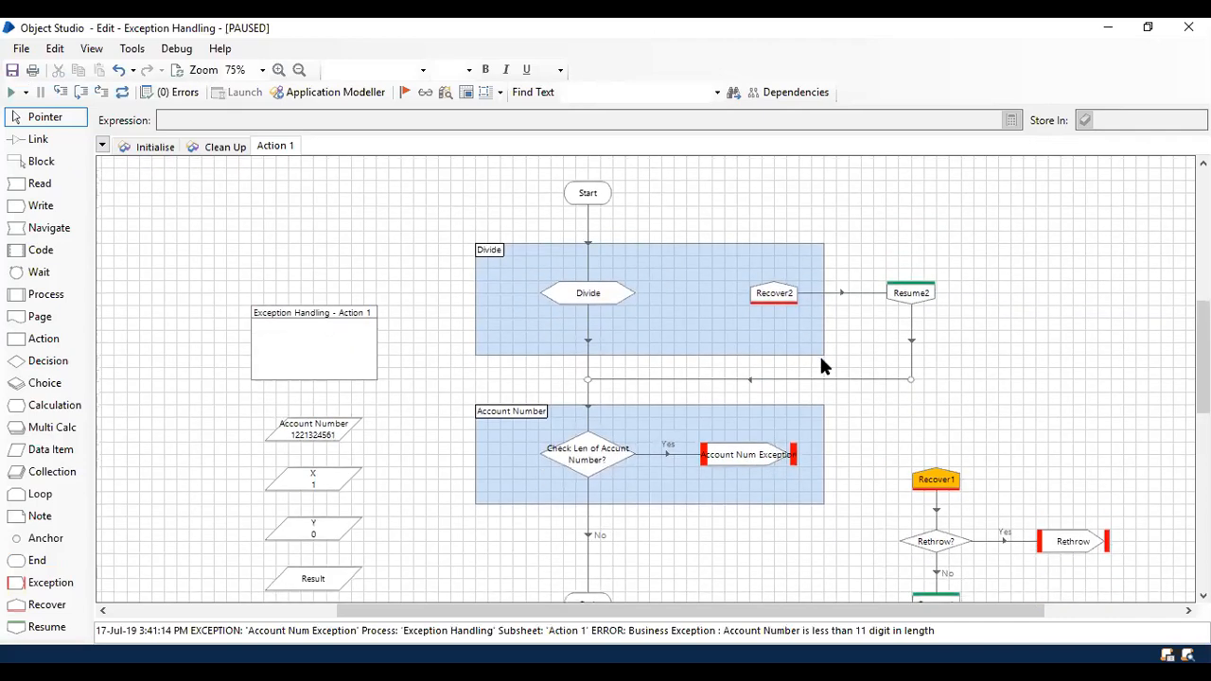
pyautogui.scroll(-3)
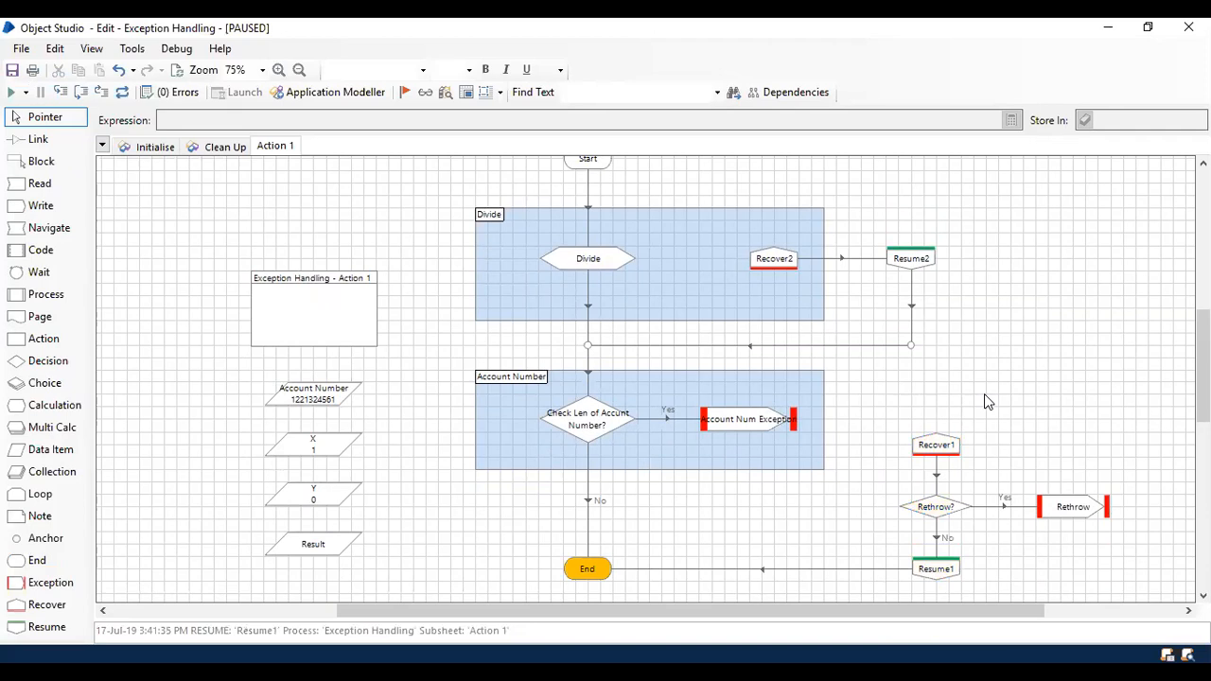
pyautogui.doubleClick(935, 507)
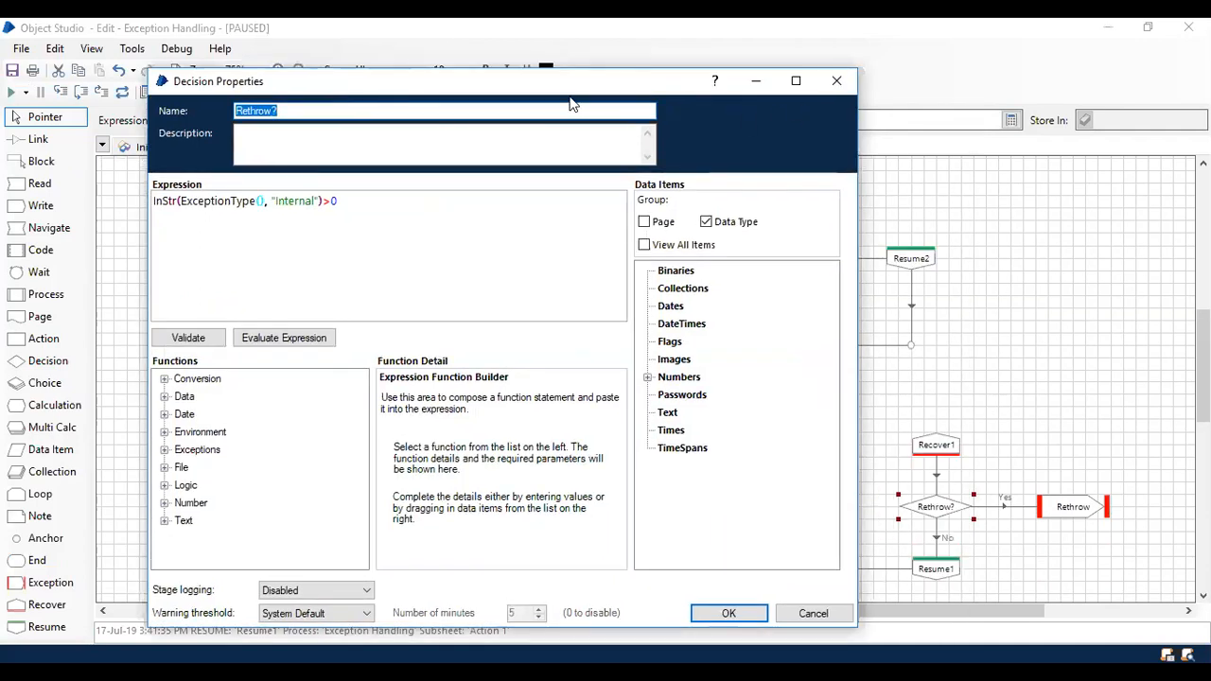
pyautogui.click(728, 613)
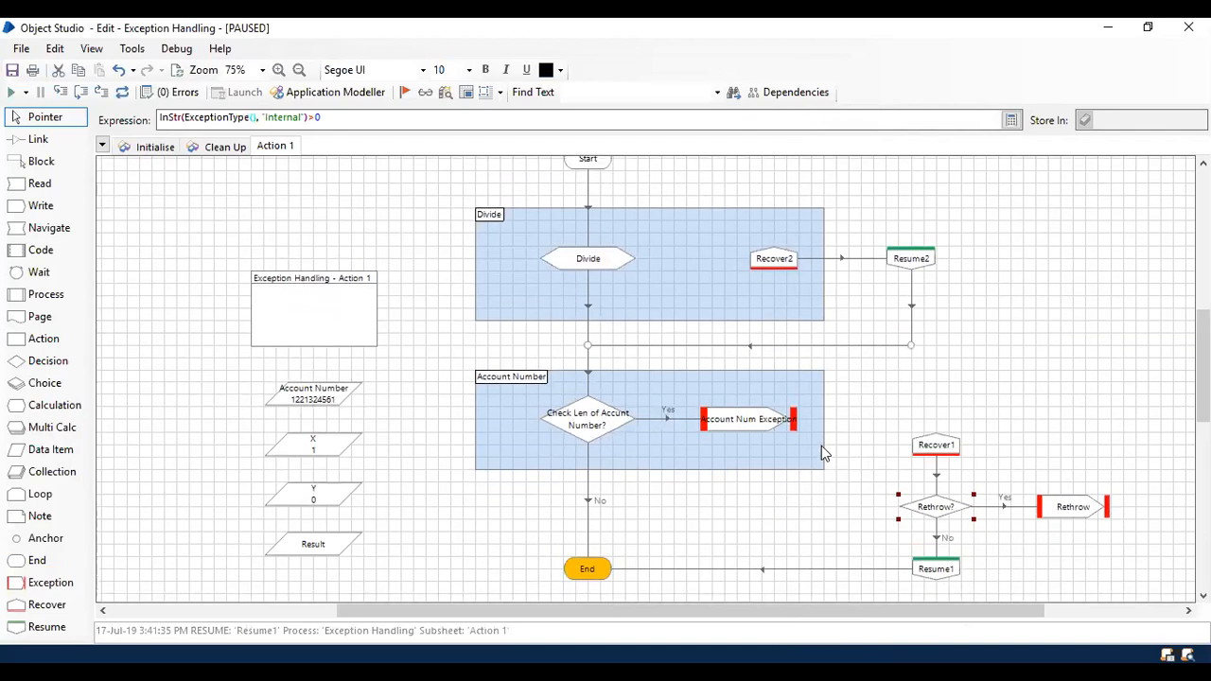
pyautogui.moveTo(840, 443)
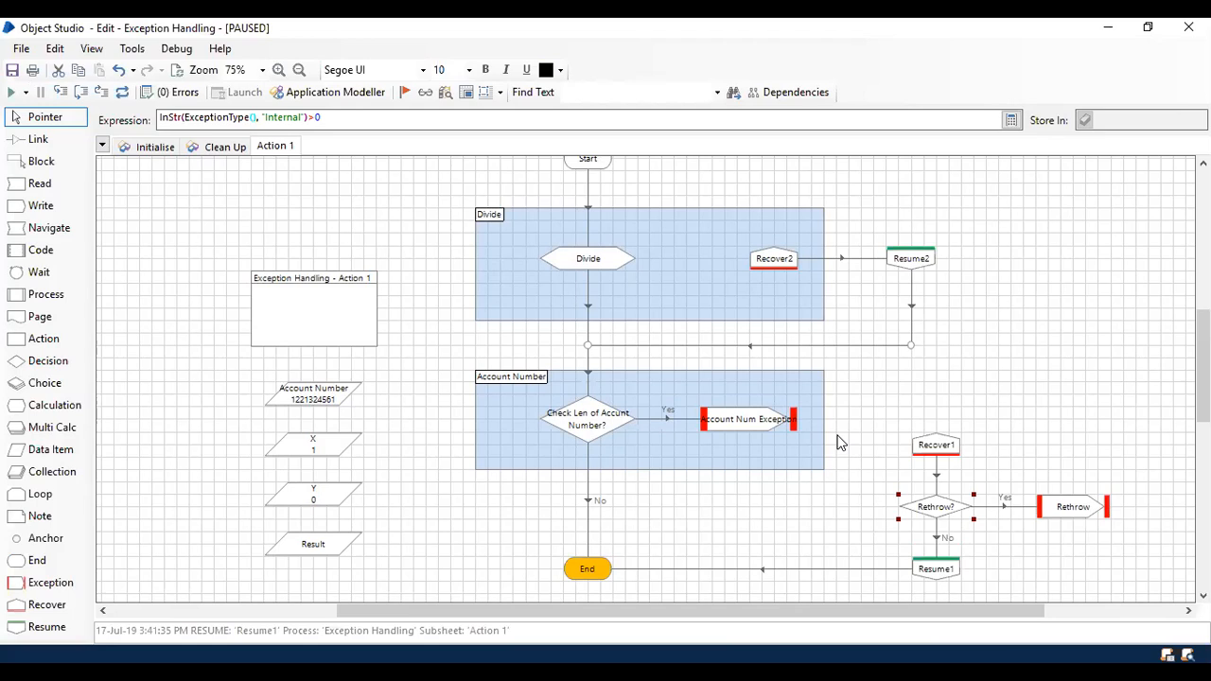
pyautogui.moveTo(880, 437)
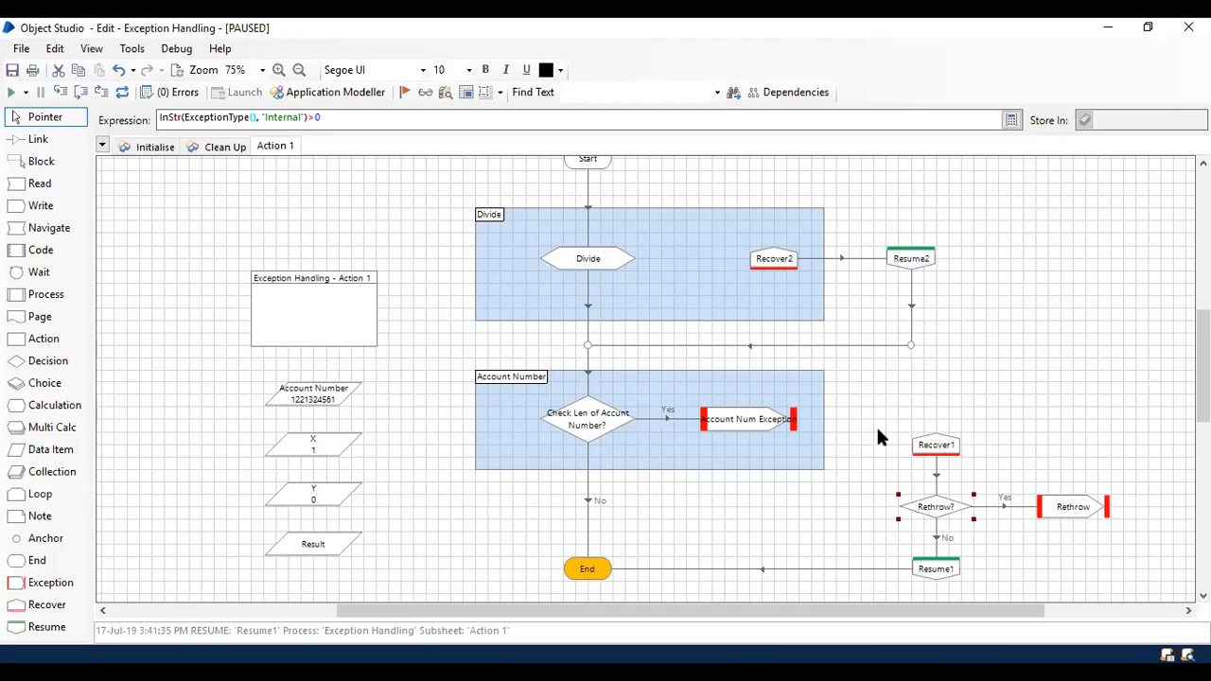
pyautogui.moveTo(1106, 334)
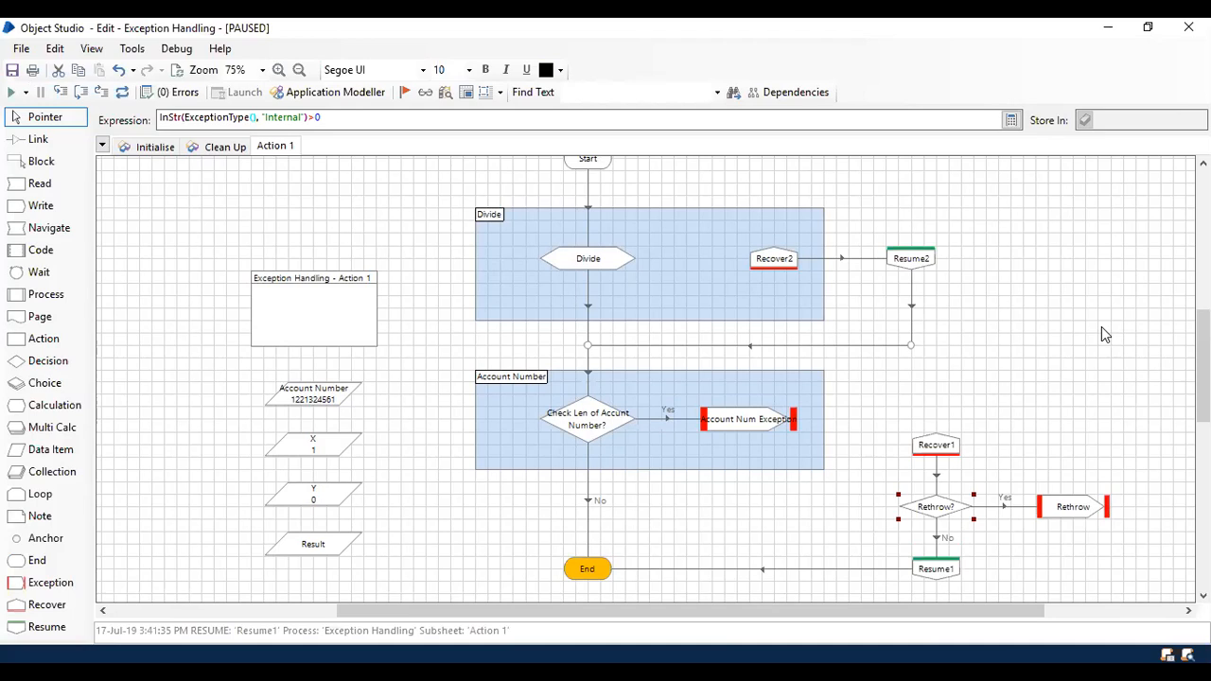
pyautogui.moveTo(1105, 149)
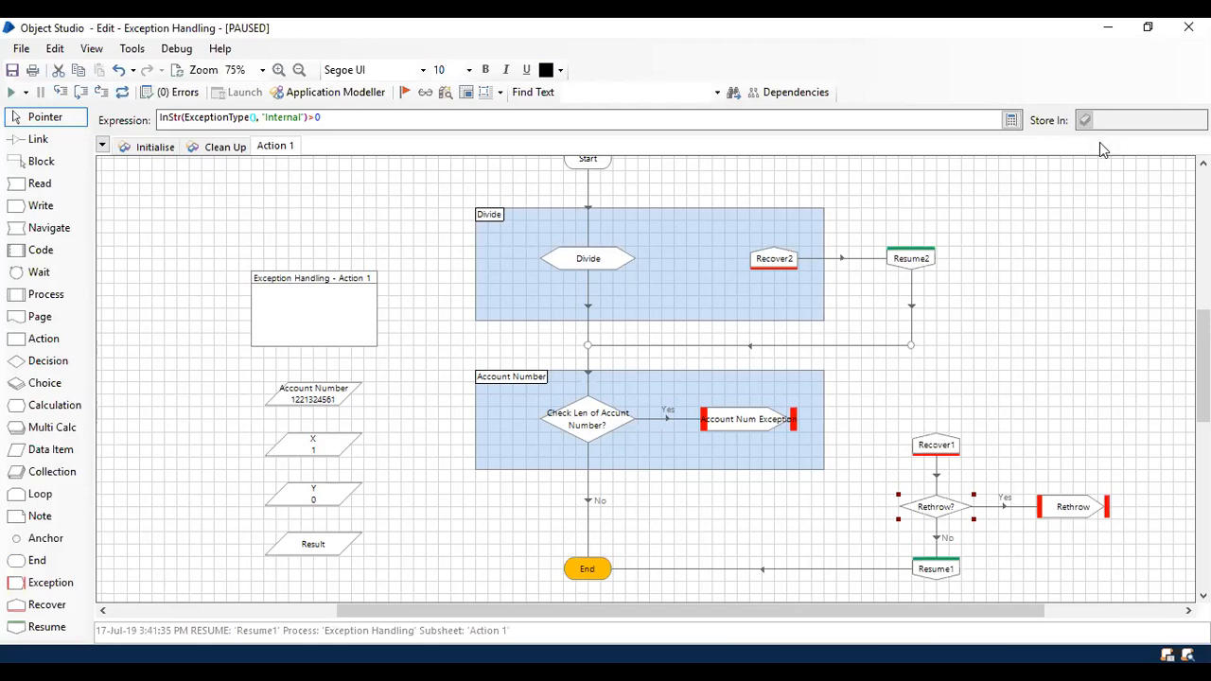